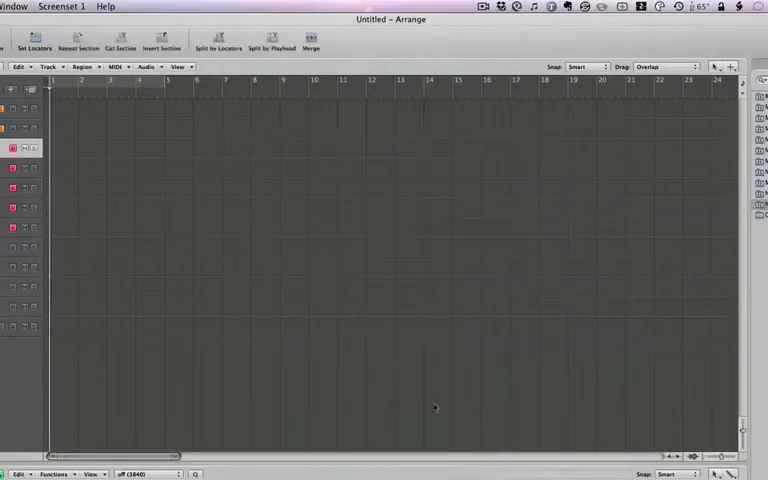
- Open the Bounce dialog for the project's main output from the File menu
{"action": "left_click", "coordinate": [74, 6]}
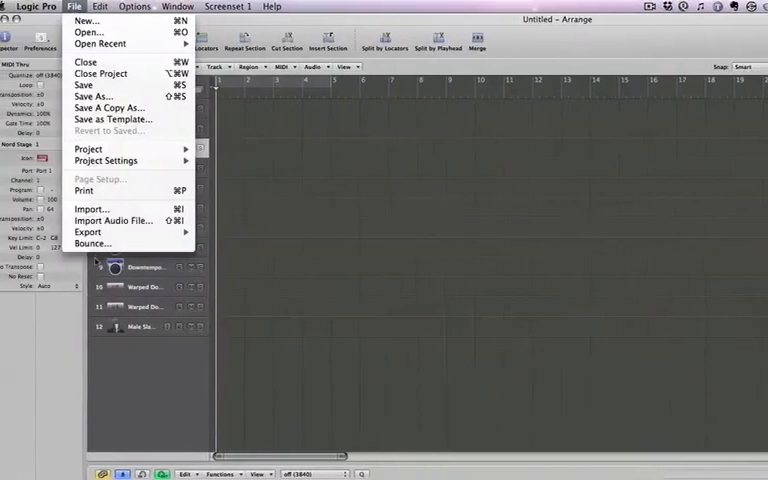
{"action": "left_click", "coordinate": [88, 231]}
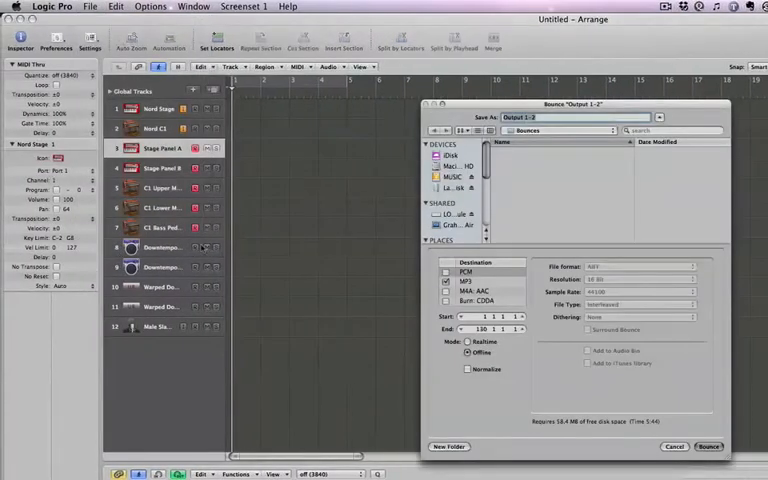
- Select the MP3 destination to show its 80 kbps mono, 160 kbps stereo, joint stereo options
{"action": "left_click", "coordinate": [446, 281]}
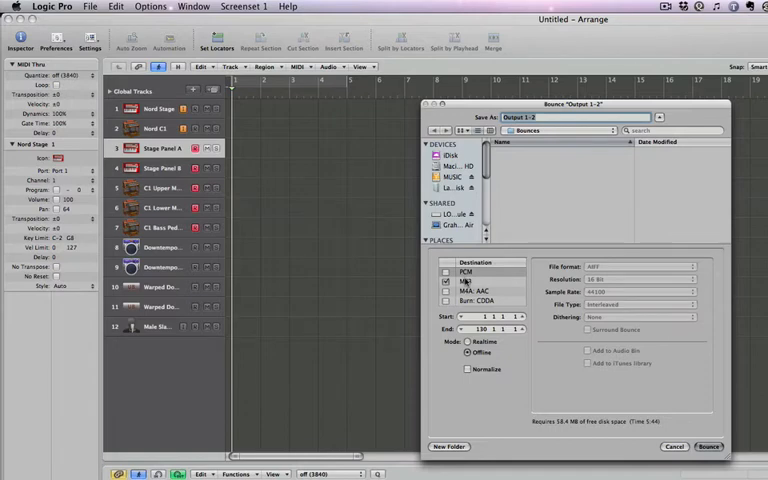
{"action": "left_click", "coordinate": [464, 281]}
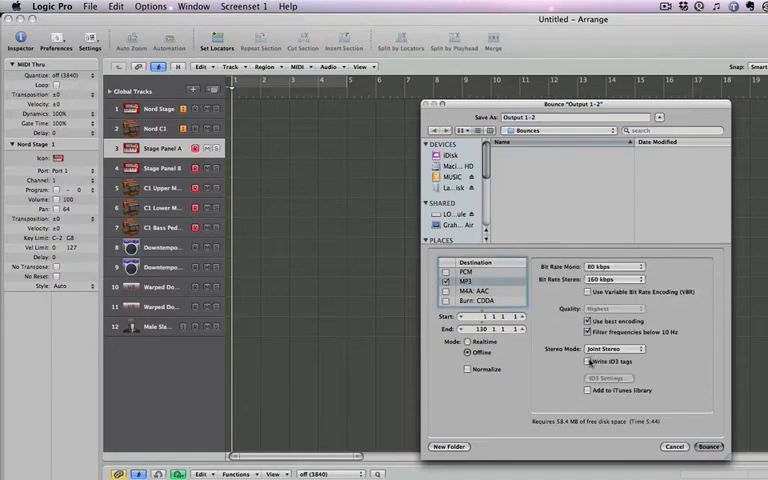
- Enable Write ID3 tags with artist 'Graham English', album and comment 'ToWrite' filled in
{"action": "left_click", "coordinate": [608, 378]}
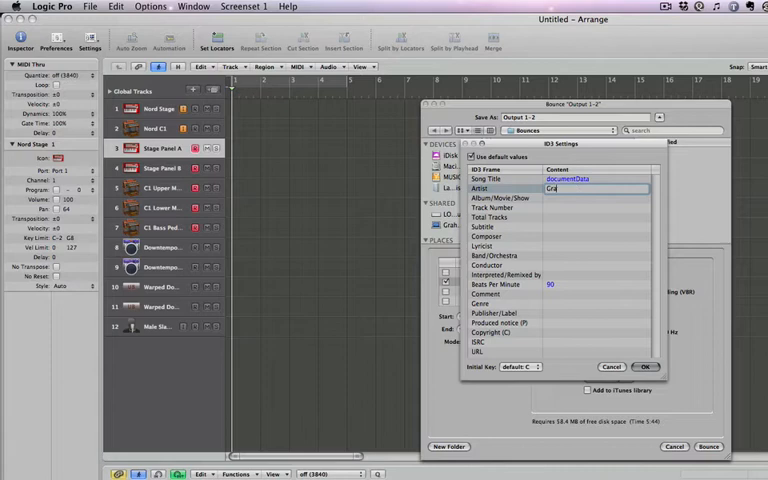
{"action": "type", "text": "Graham English"}
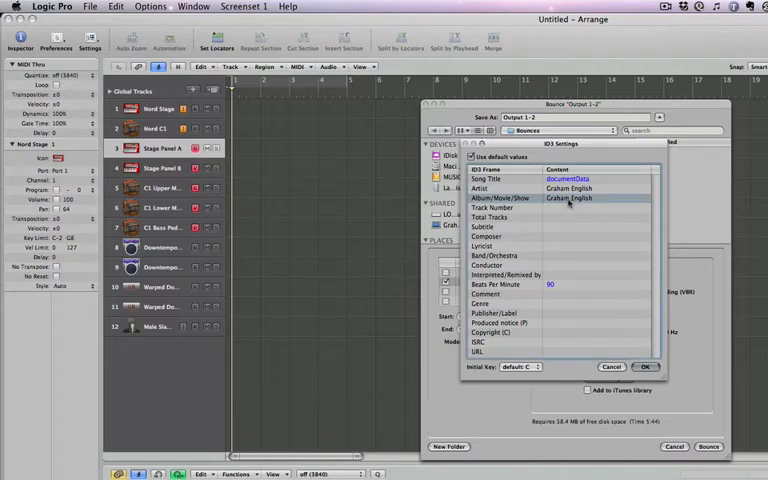
{"action": "left_click", "coordinate": [555, 294]}
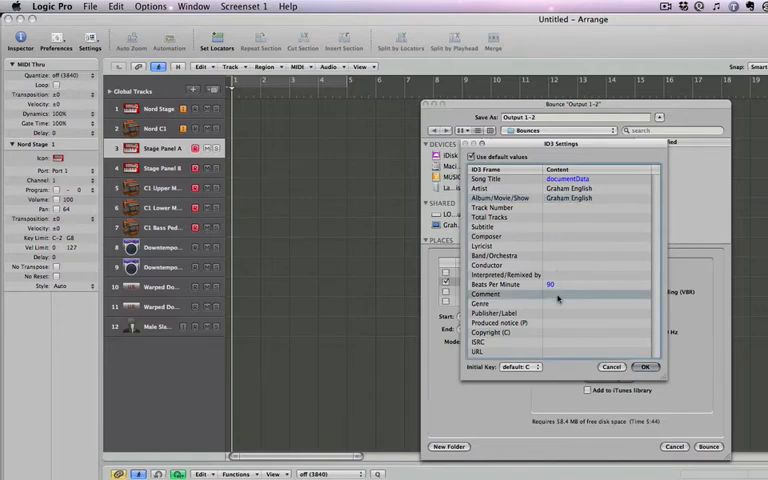
{"action": "left_click", "coordinate": [590, 294]}
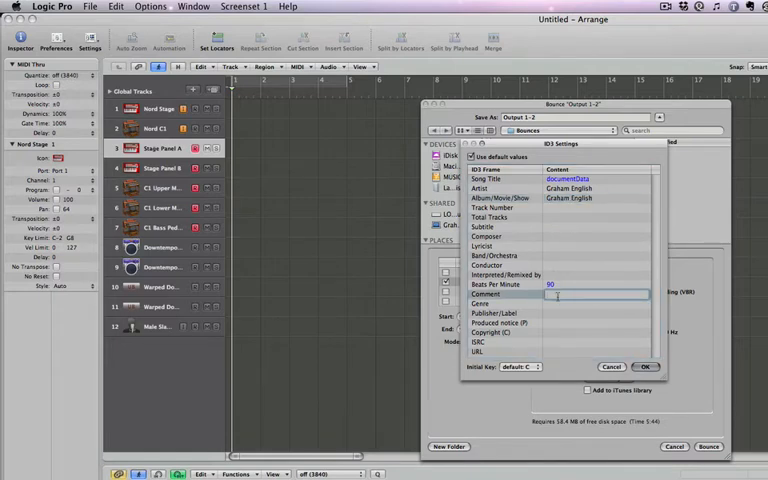
{"action": "type", "text": "ToWrite"}
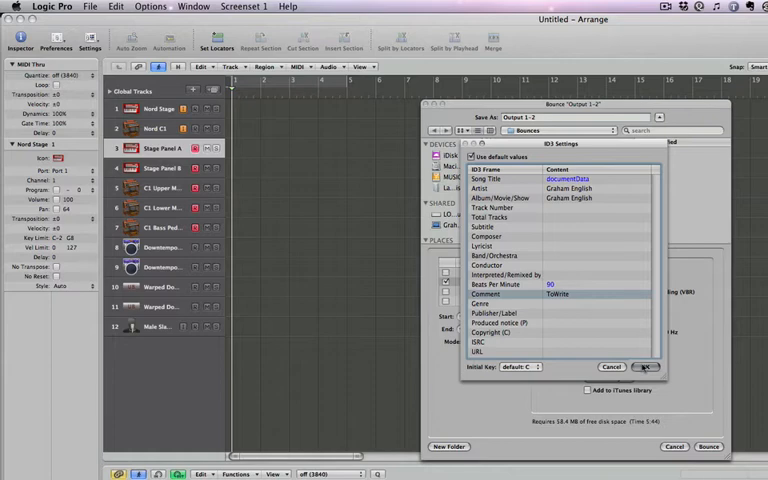
{"action": "left_click", "coordinate": [645, 367]}
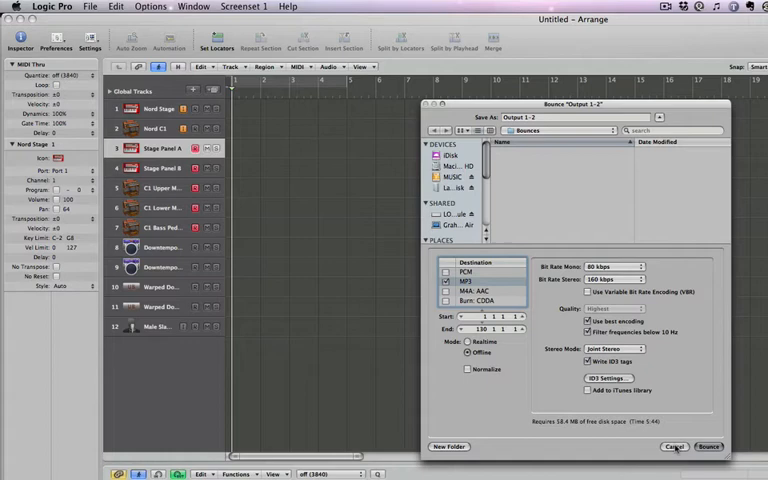
- Cancel the Bounce dialog without bouncing
{"action": "left_click", "coordinate": [674, 446]}
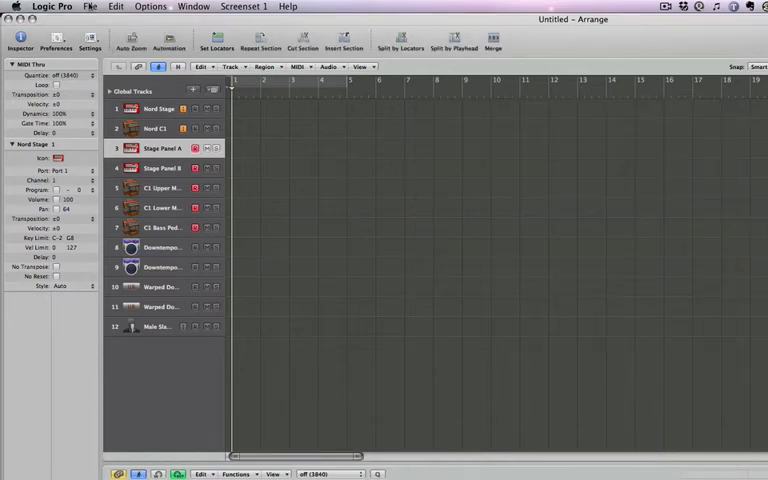
- Choose Save as Template to show the Project Templates folder with Downtempo.logic and Nord Stage.logic
{"action": "left_click", "coordinate": [90, 7]}
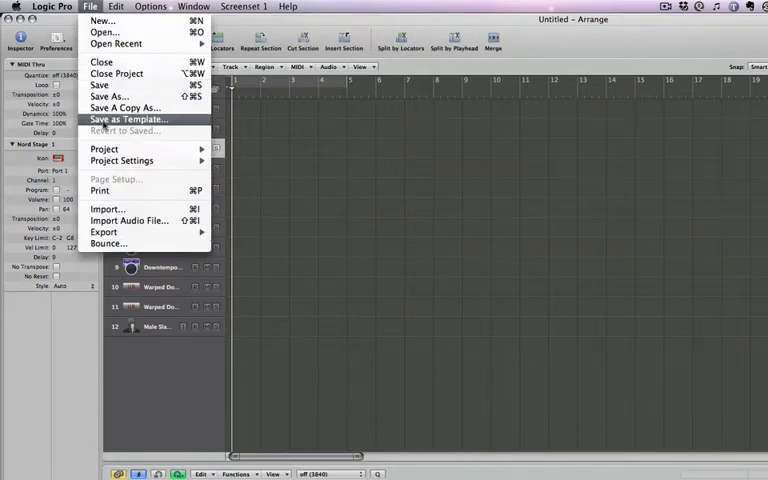
{"action": "left_click", "coordinate": [128, 119]}
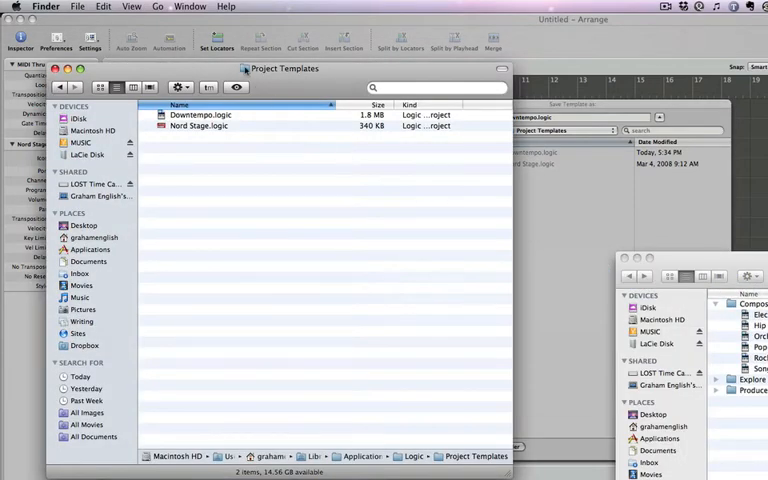
- Inspect the full folder paths of both Project Templates Finder windows
{"action": "left_click", "coordinate": [283, 68]}
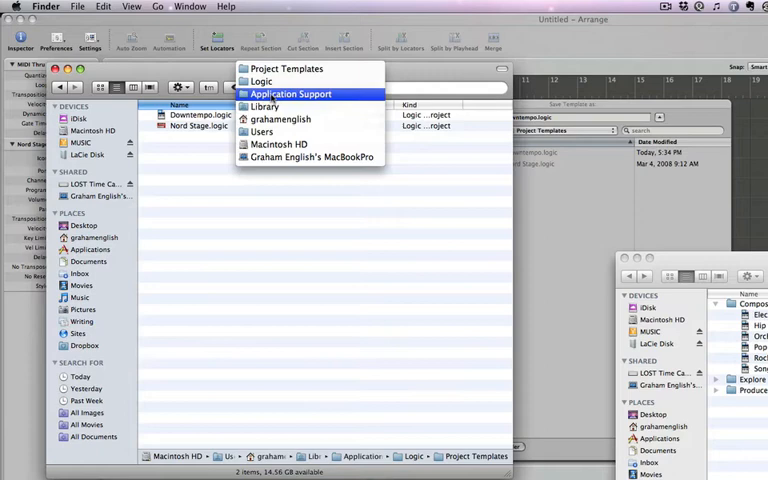
{"action": "mouse_move", "coordinate": [260, 81]}
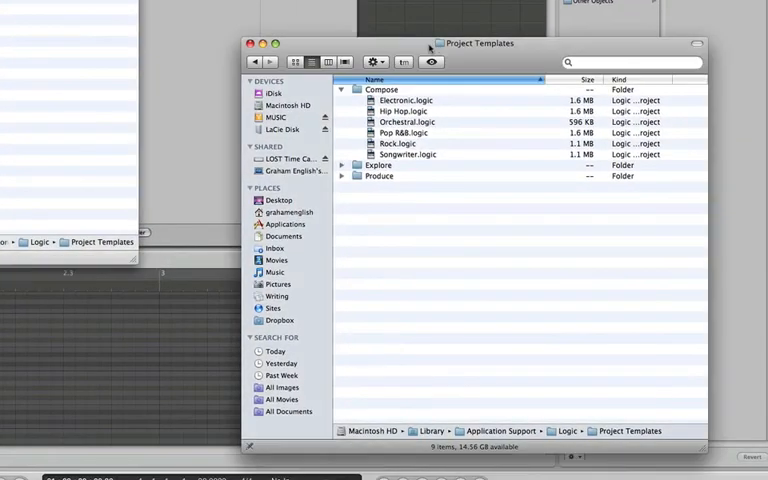
{"action": "left_click", "coordinate": [477, 43]}
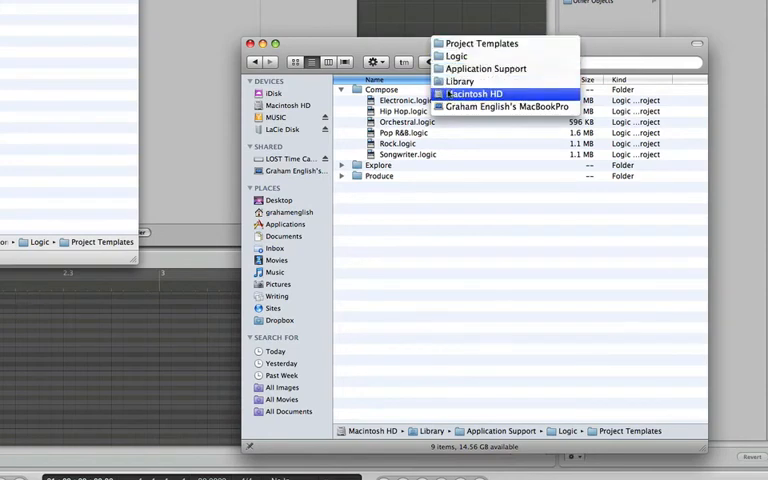
{"action": "mouse_move", "coordinate": [487, 68]}
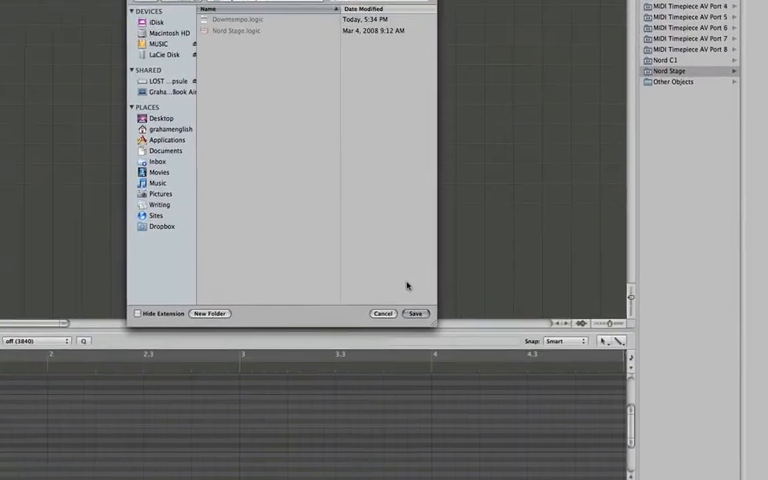
- Replace the existing Downtempo template, then reopen Bounce to confirm MP3 stays checked
{"action": "left_click", "coordinate": [415, 313]}
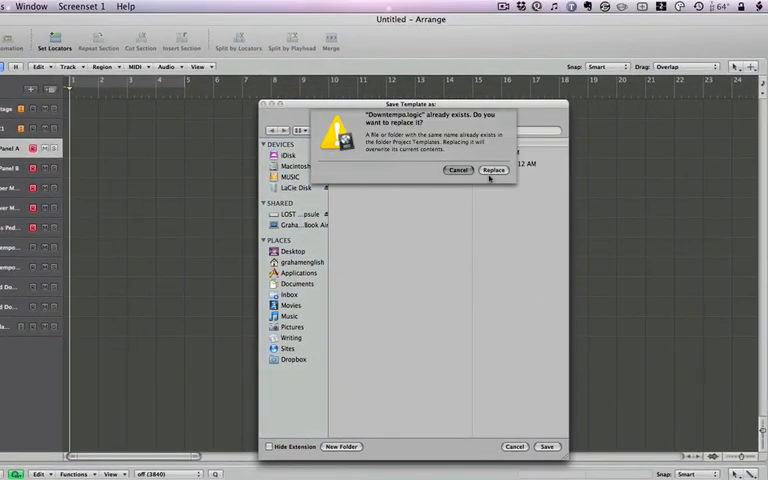
{"action": "left_click", "coordinate": [494, 169]}
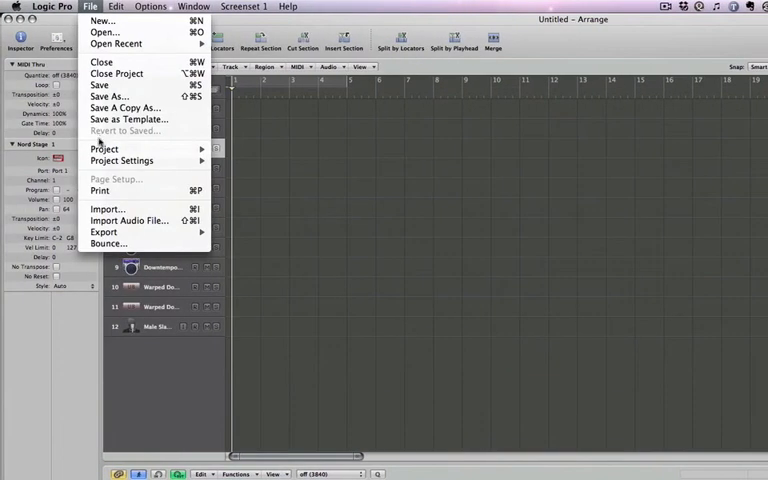
{"action": "left_click", "coordinate": [108, 243]}
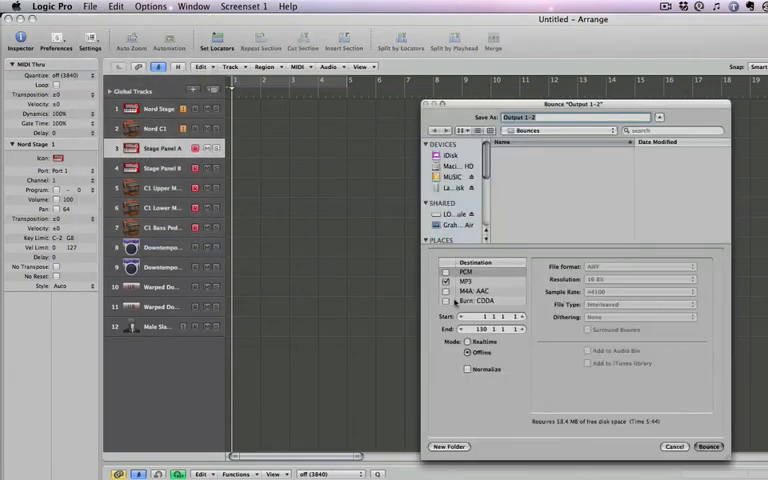